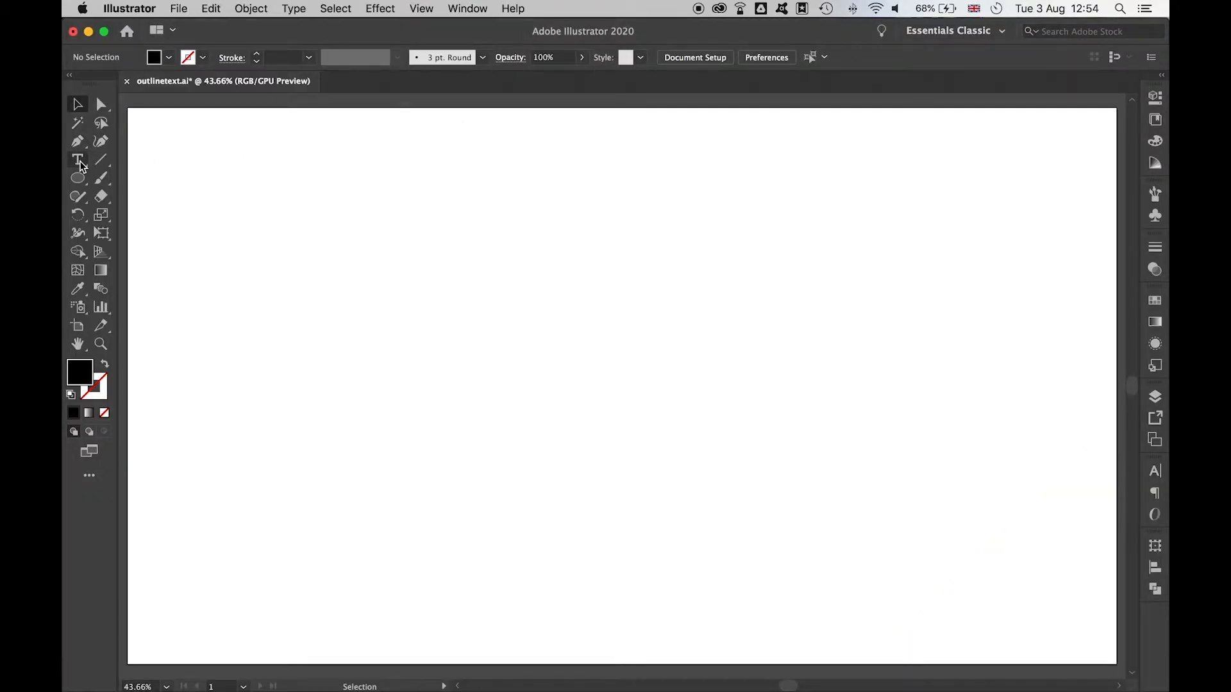
Add 'OUTLINE TEXT' in Montserrat Bold capitals at the centre of the artboard.
click(77, 159)
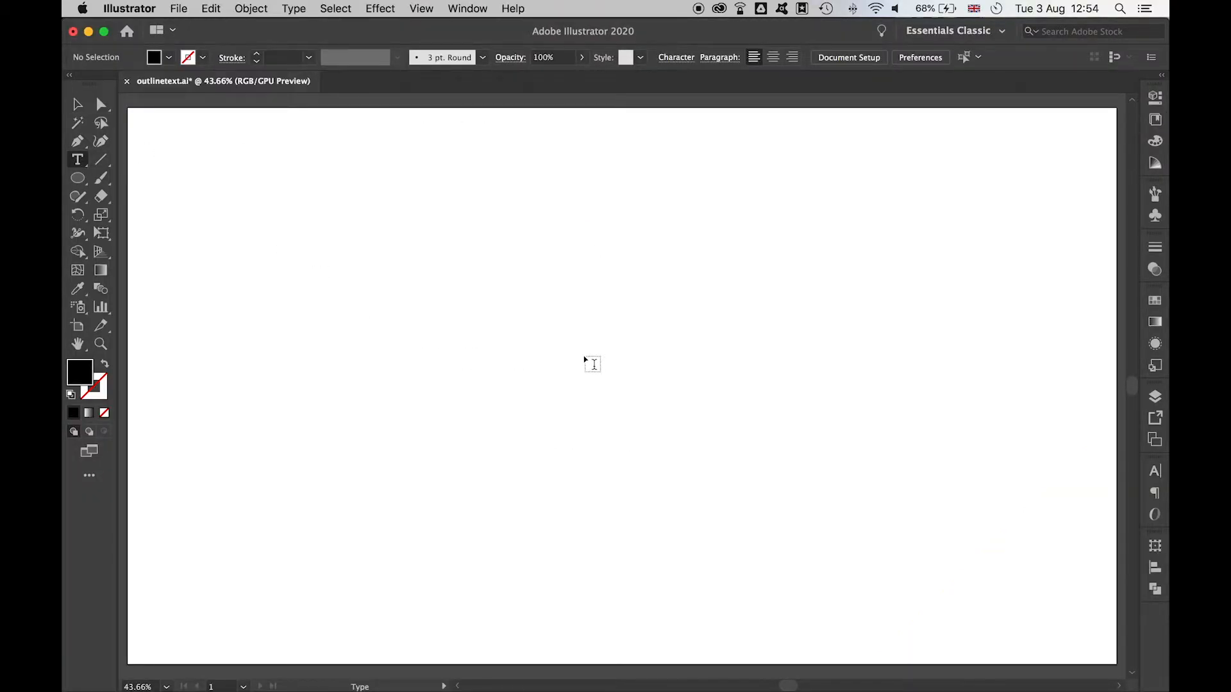
text(OUT)
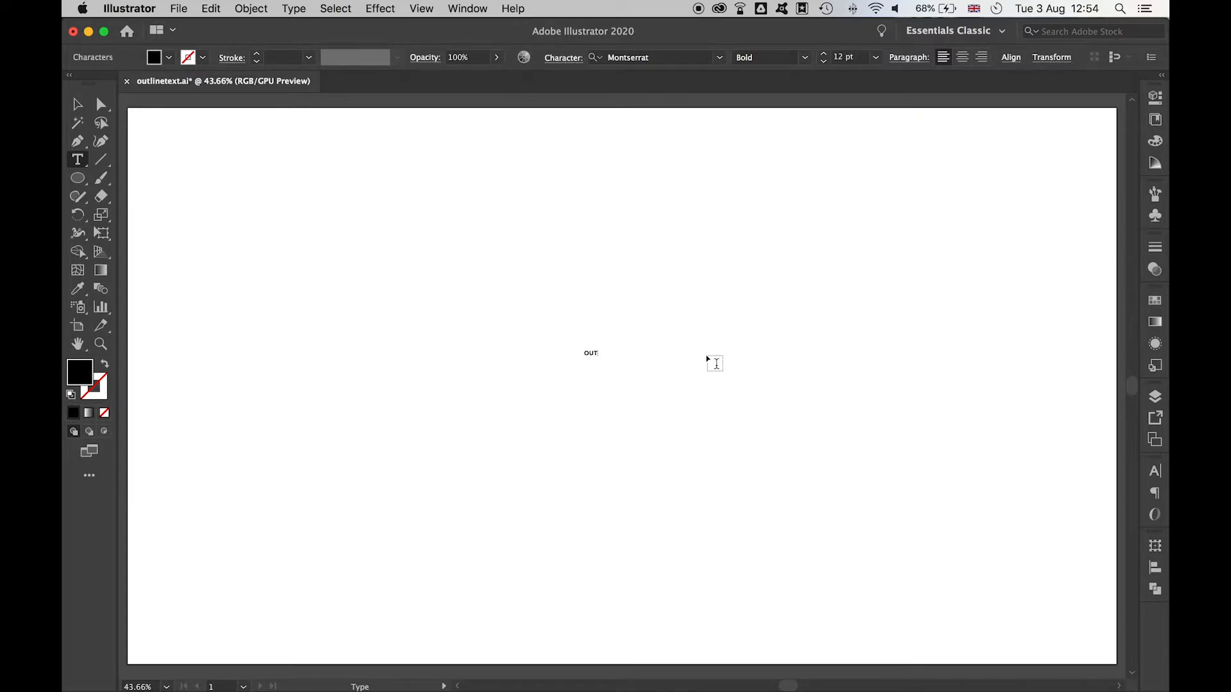
text(LINE TEX)
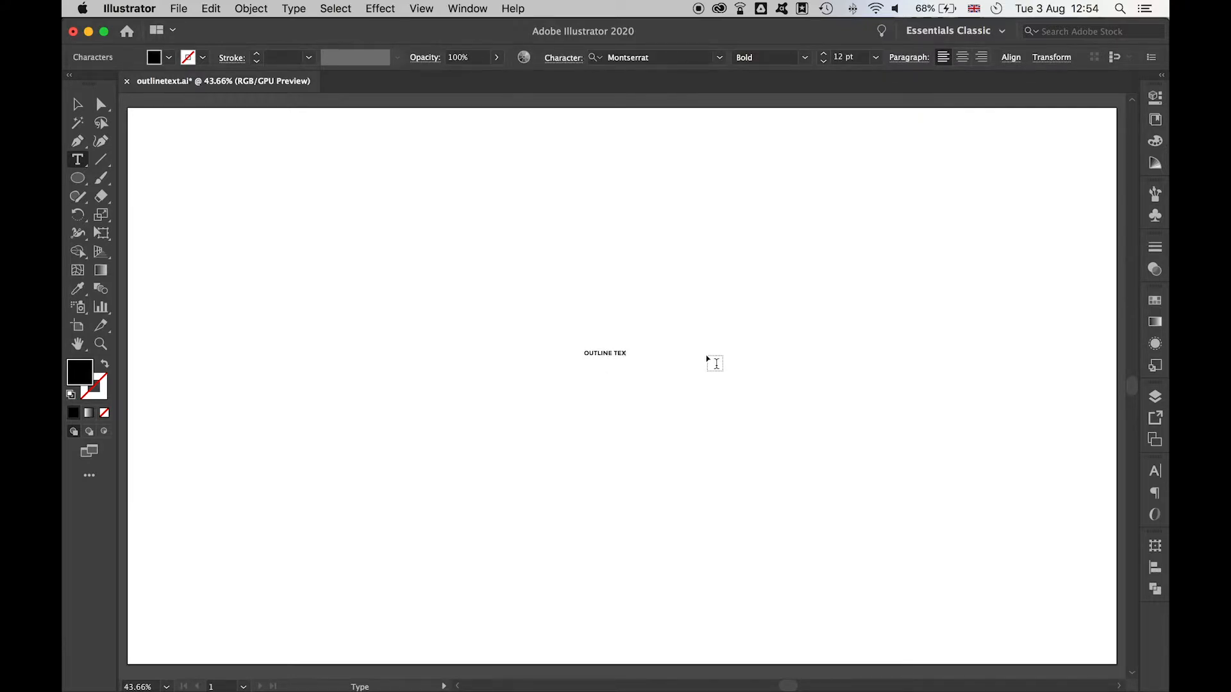
click(77, 104)
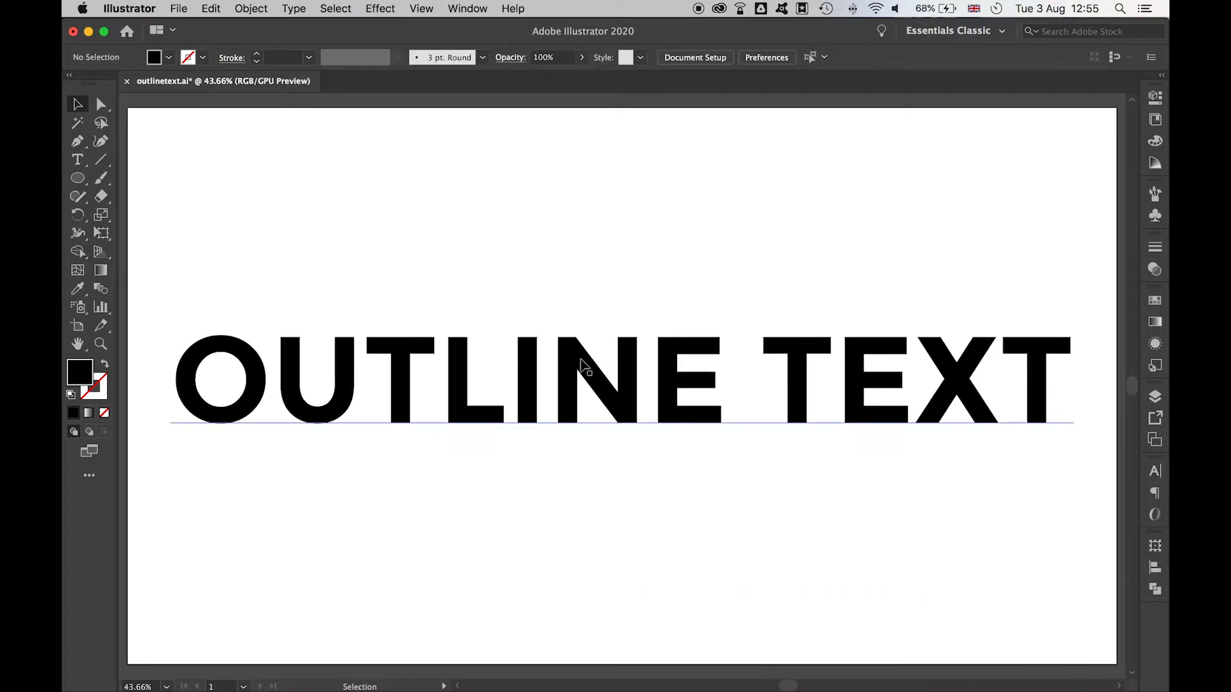
mouse_move(502, 365)
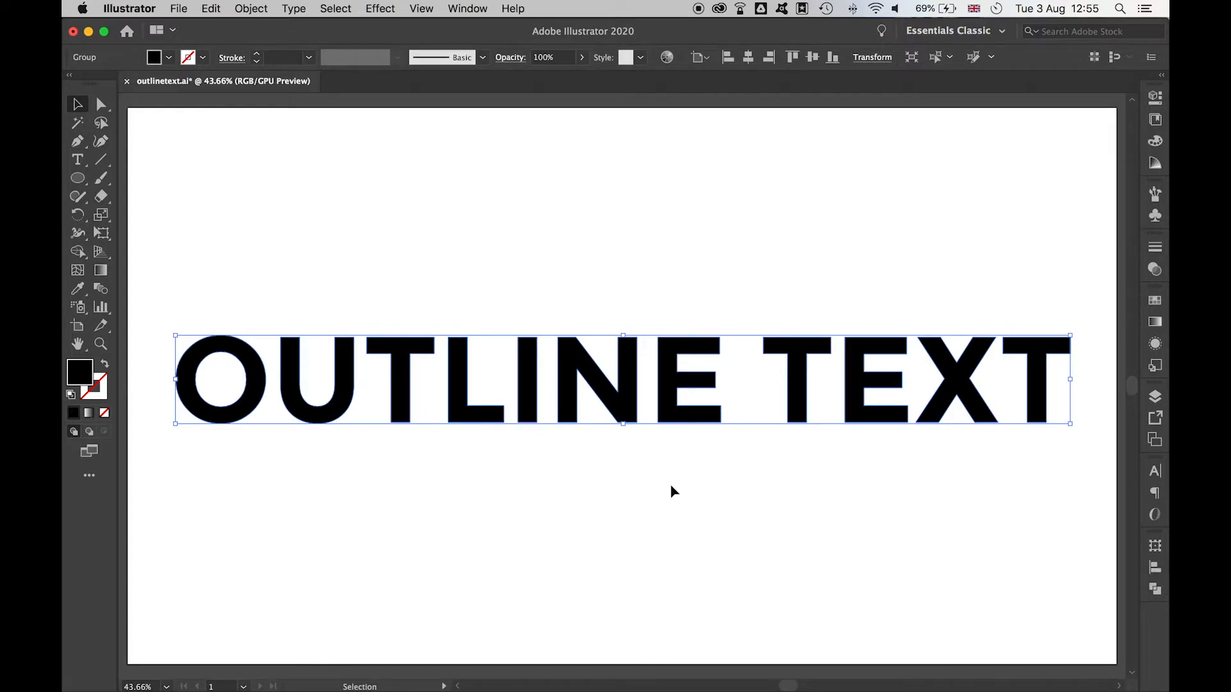
Ungroup the outlined letter shapes via the context menu.
right_click(676, 392)
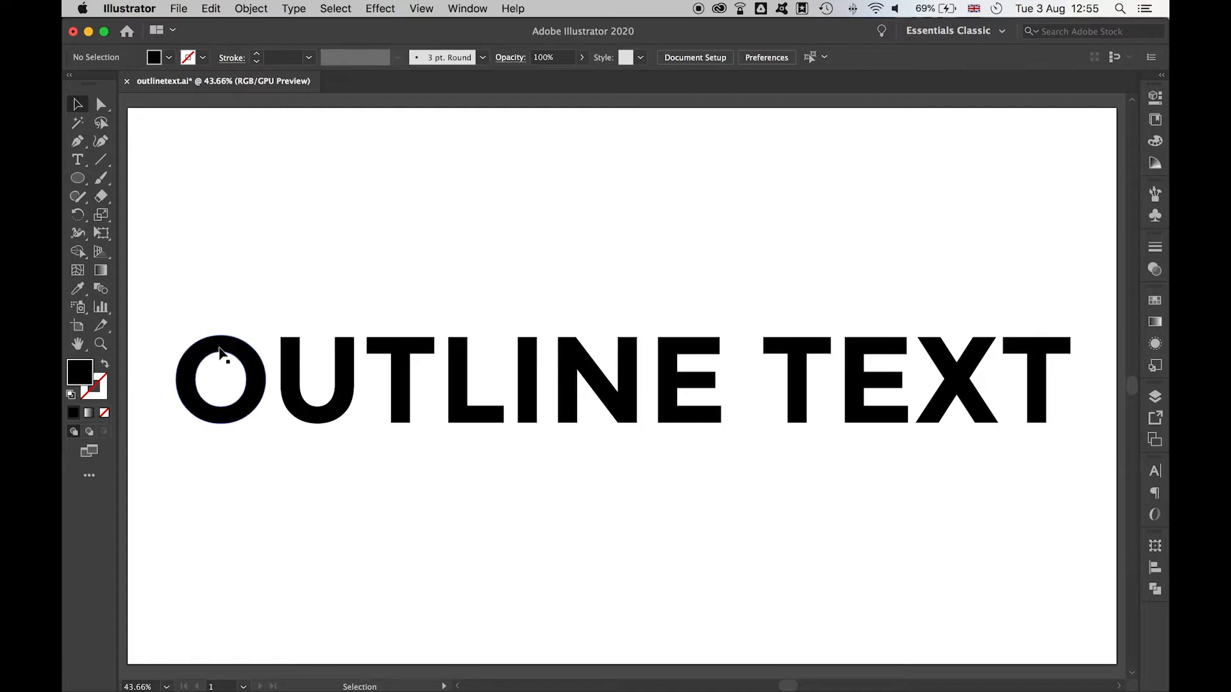
Make the O a hollow wobbly outline, stretch the L upward and lengthen the T's stem.
click(219, 380)
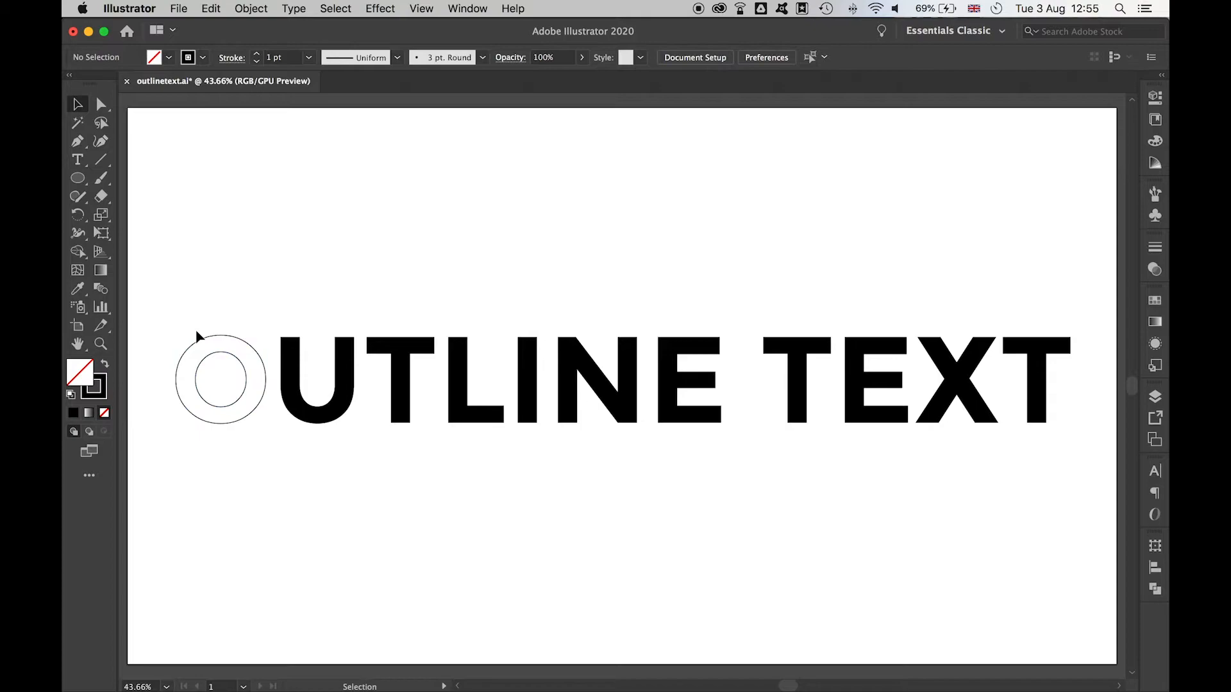
click(100, 104)
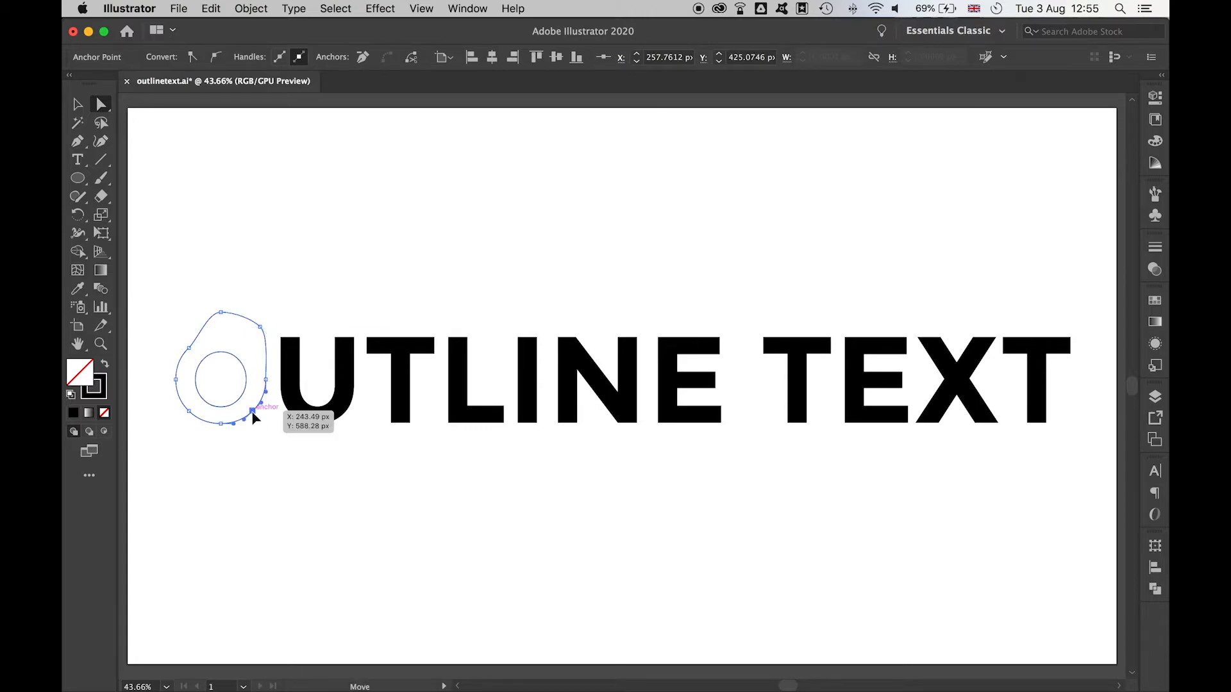
click(76, 141)
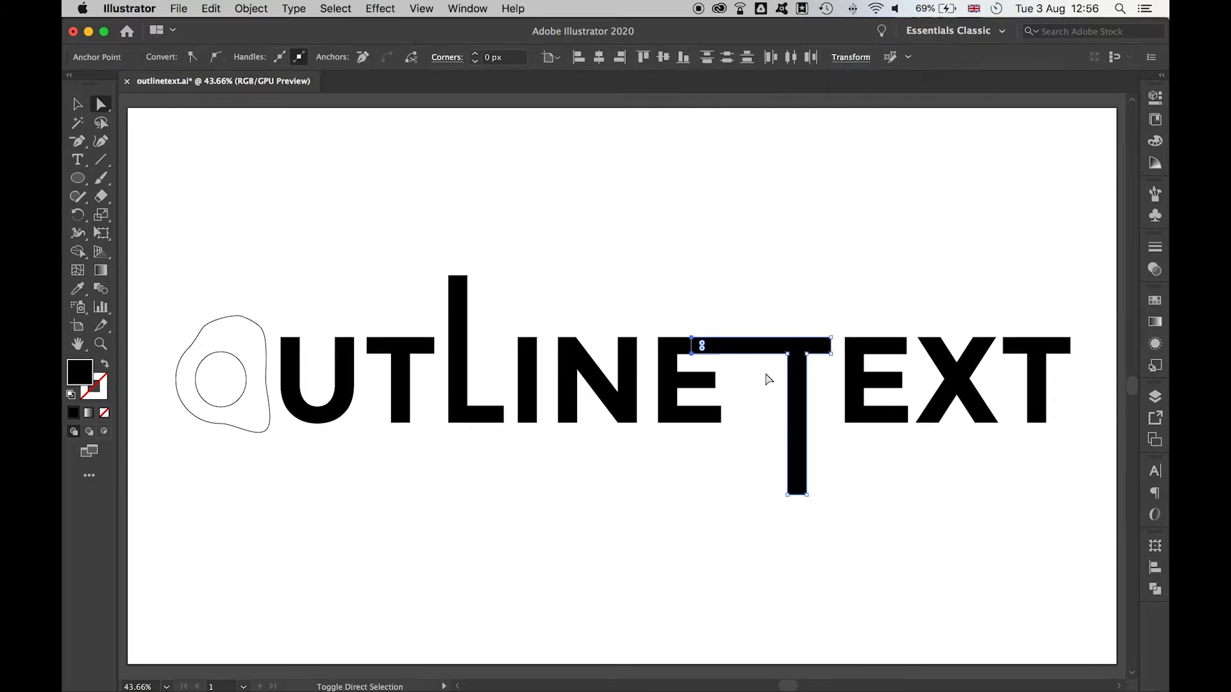
click(806, 220)
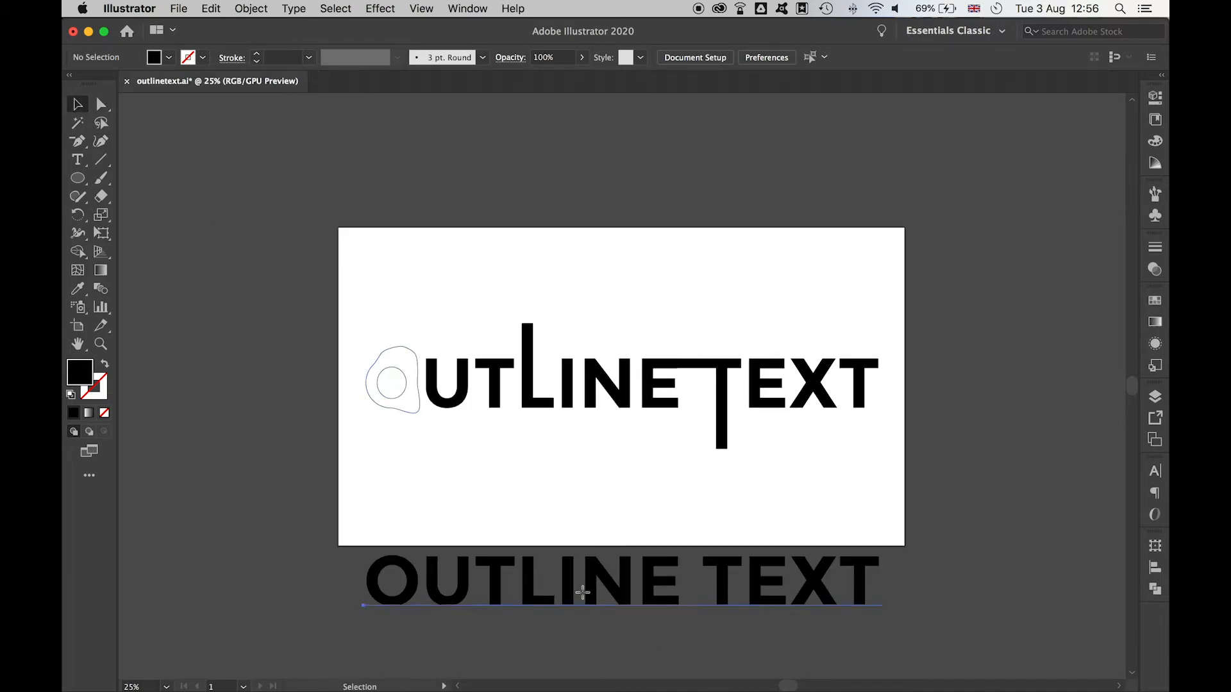
Select the live Montserrat Bold type copy sitting below the artboard.
click(581, 581)
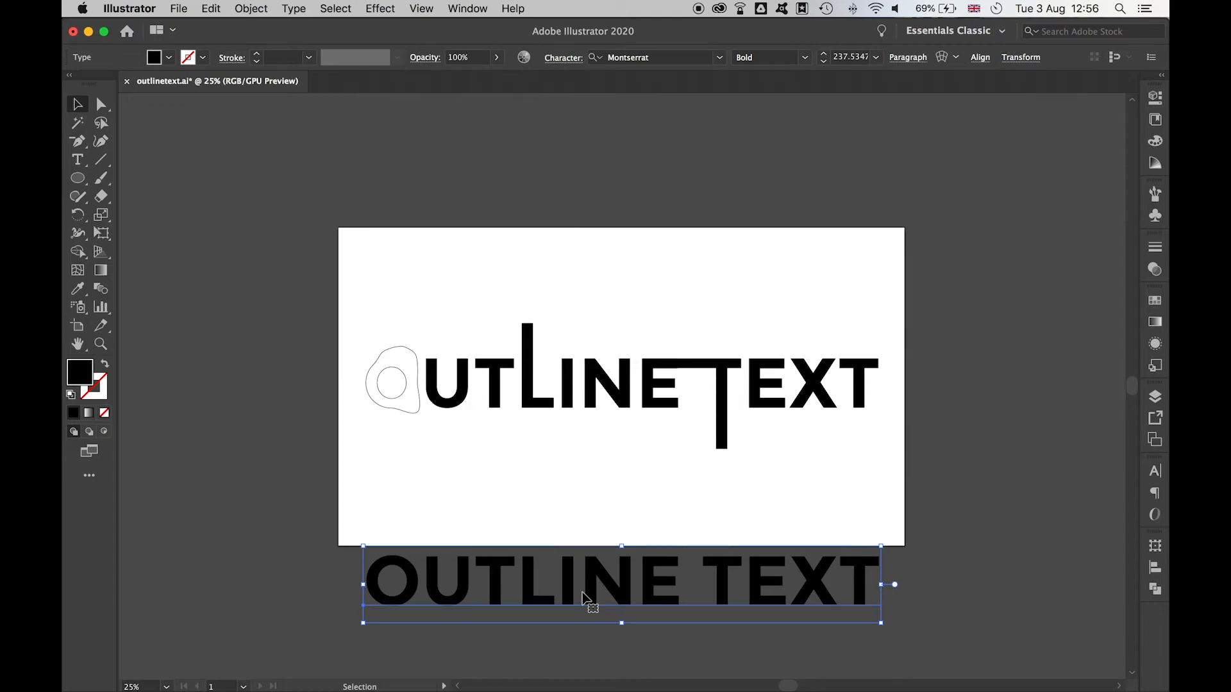